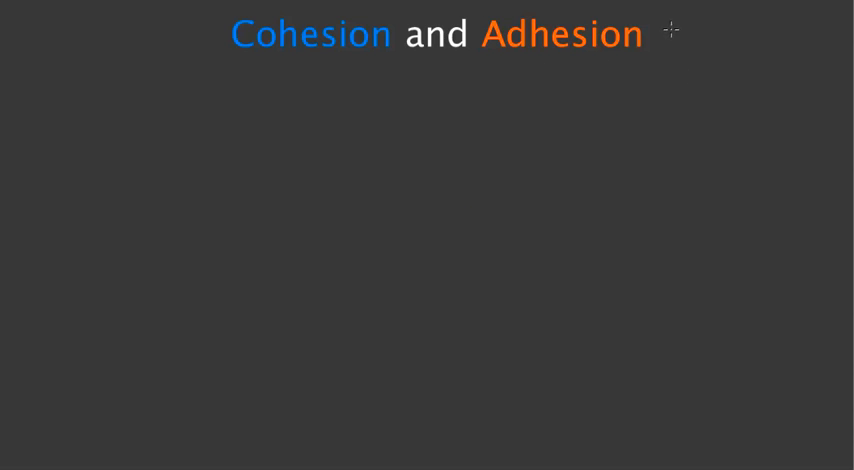
- Handwrite 'water' in blue to the right of the Cohesion and Adhesion title
text(wal)
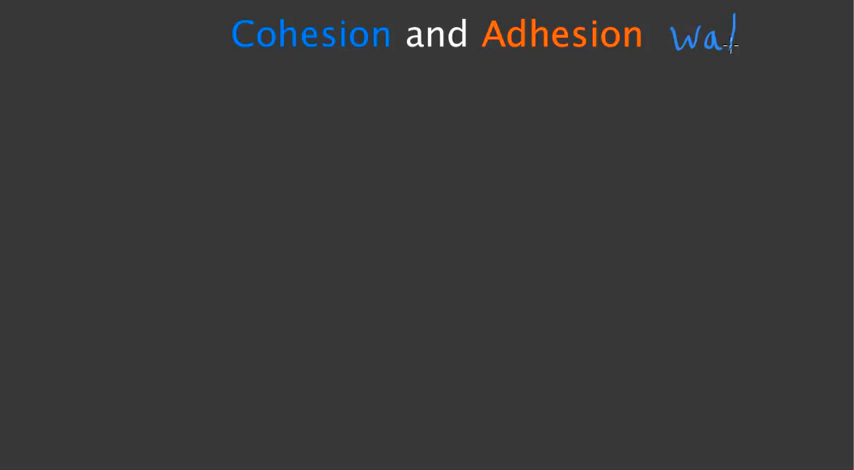
text(ter)
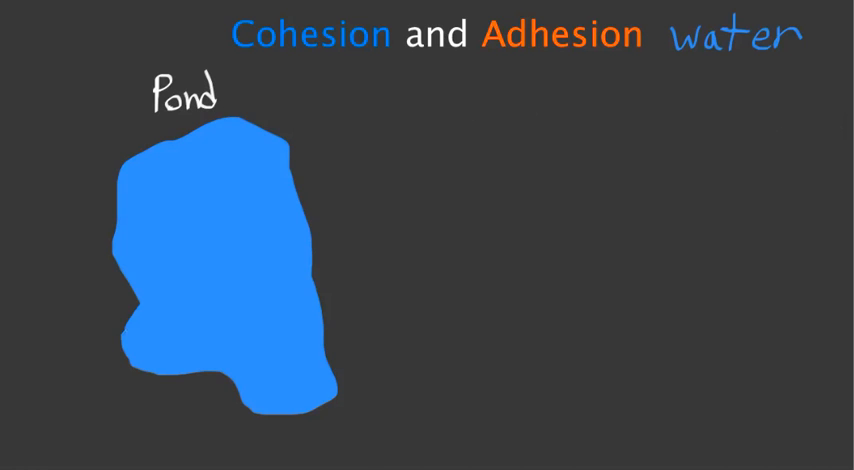
mouse_move(632, 239)
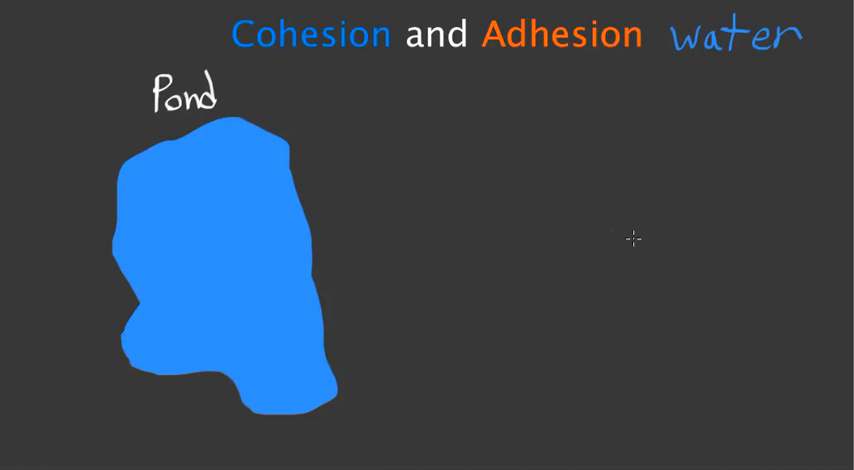
mouse_move(272, 114)
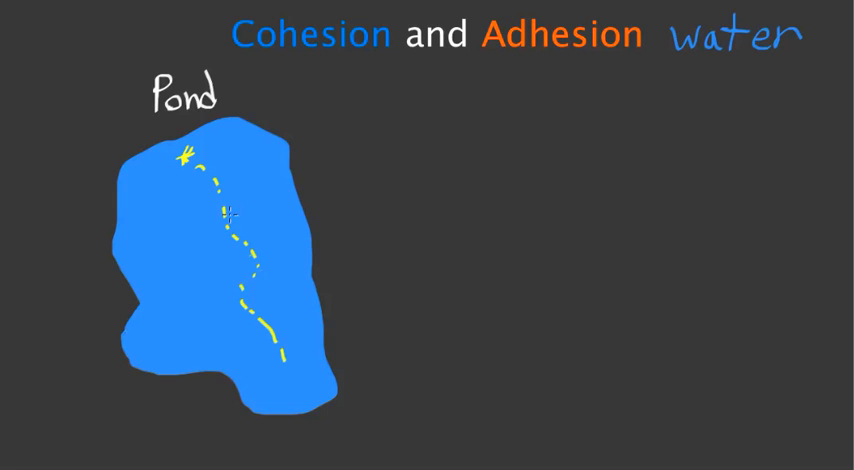
mouse_move(408, 168)
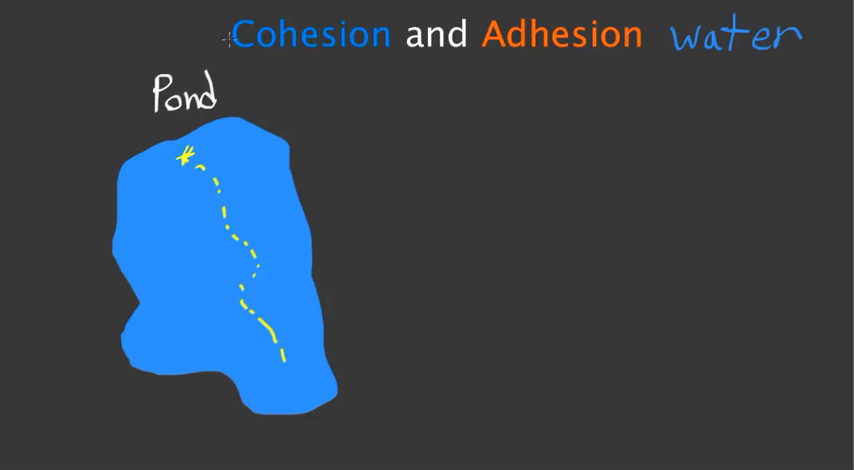
- Underline Cohesion in yellow and place two red atoms for the water molecules beside Pond
drag(230, 50, 400, 54)
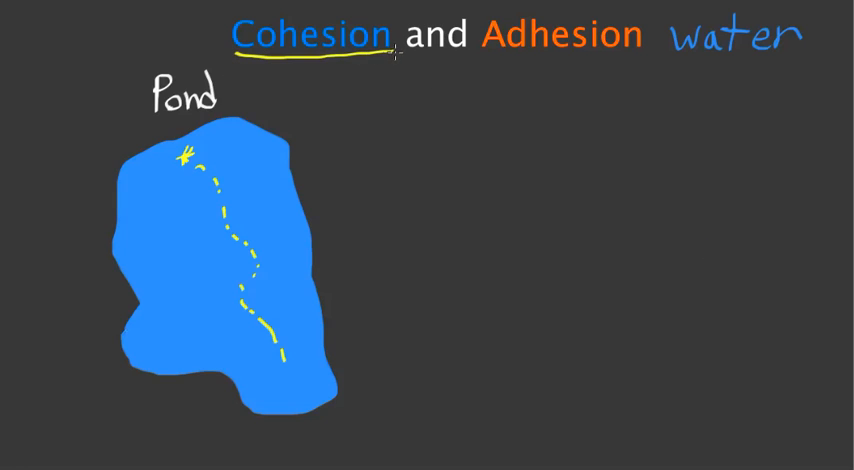
mouse_move(729, 317)
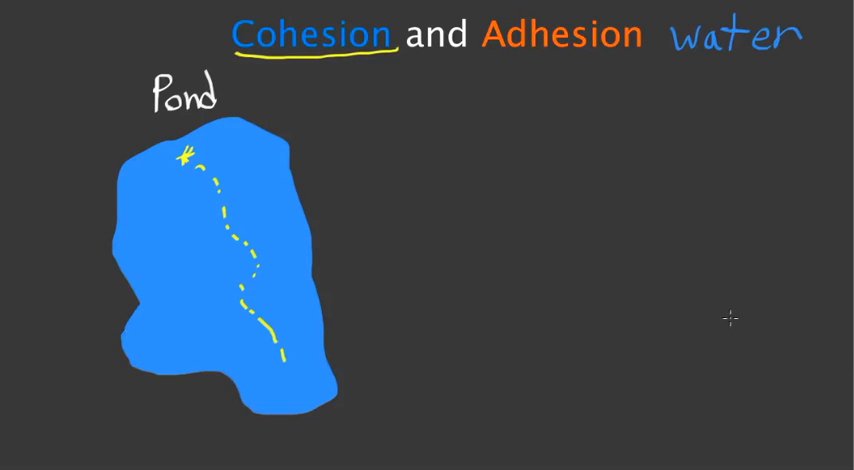
mouse_move(372, 102)
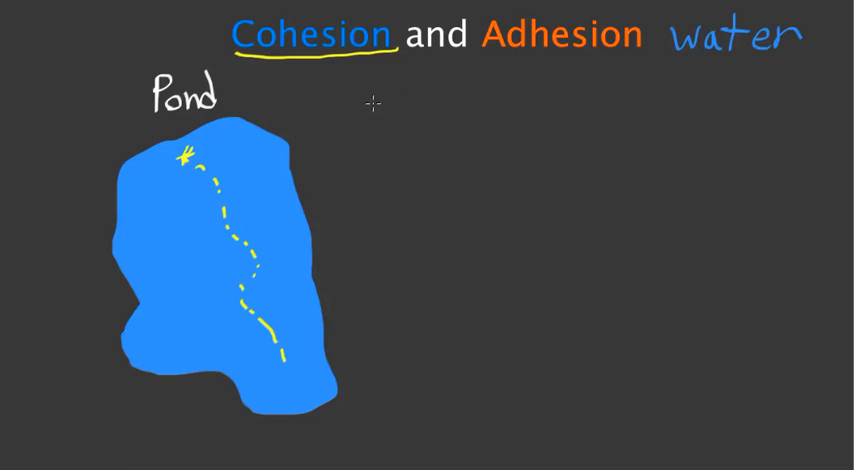
click(369, 99)
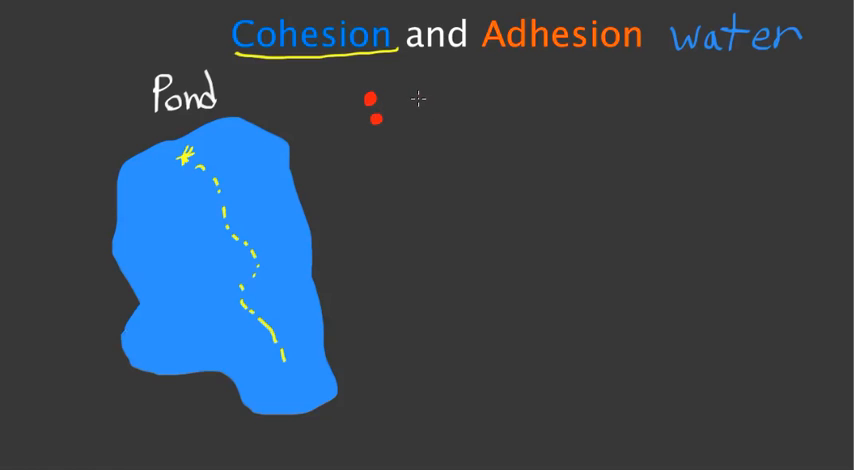
click(416, 96)
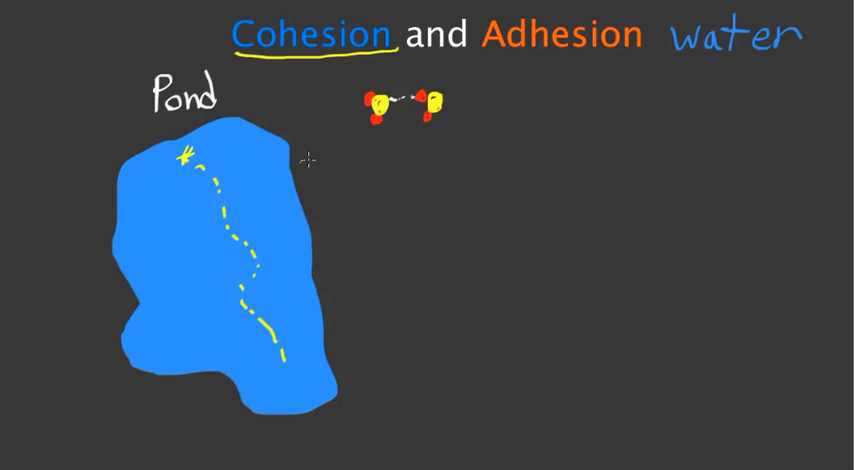
mouse_move(686, 275)
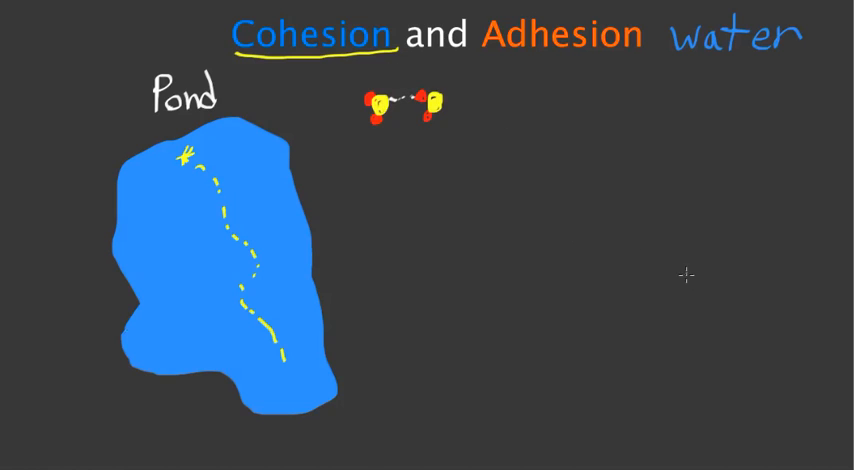
mouse_move(172, 210)
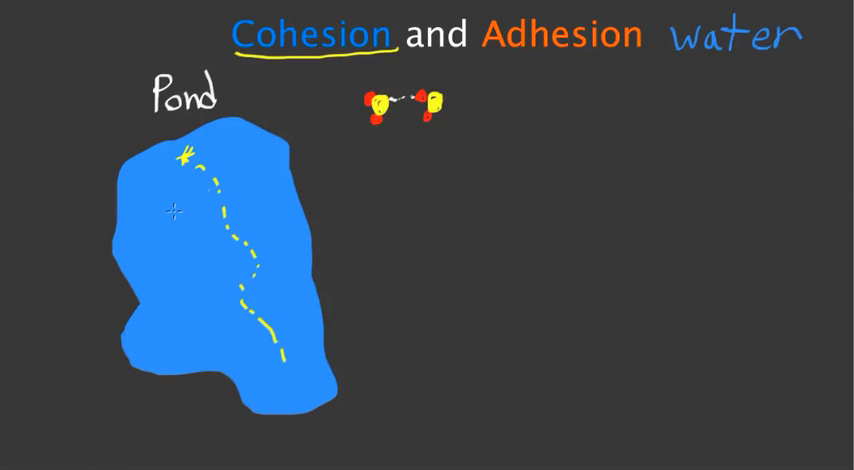
mouse_move(476, 58)
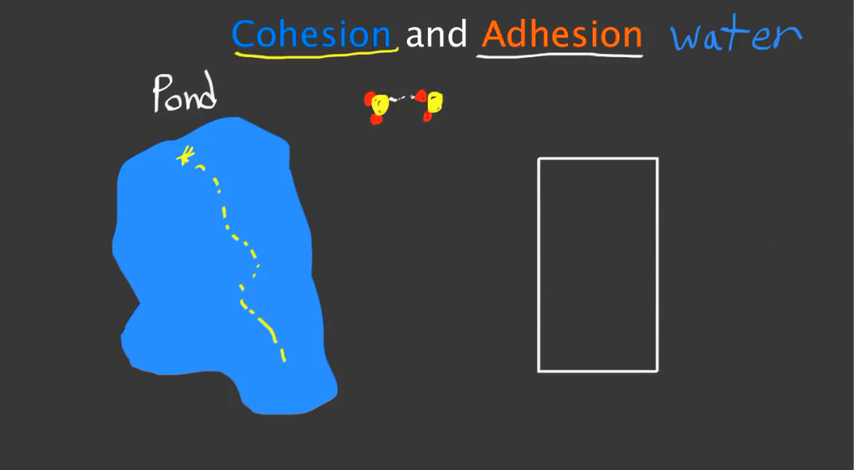
mouse_move(547, 197)
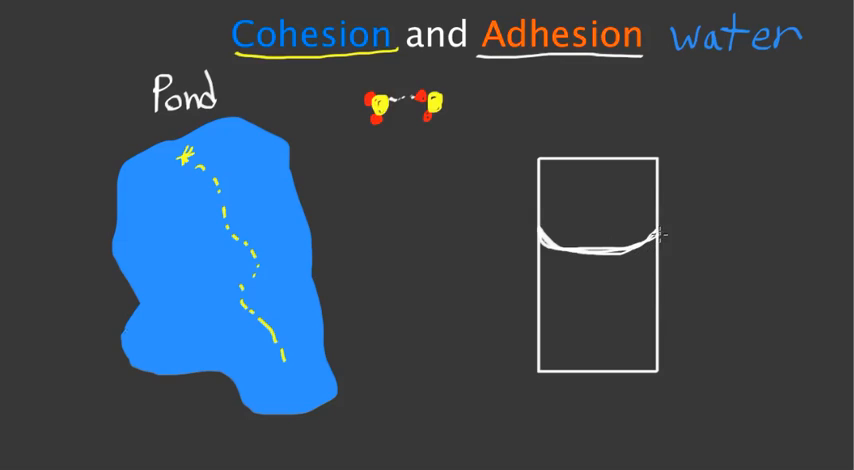
mouse_move(448, 180)
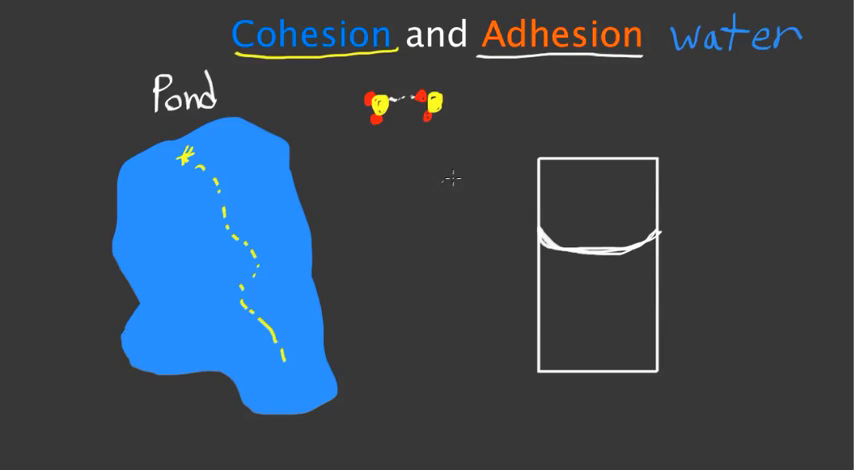